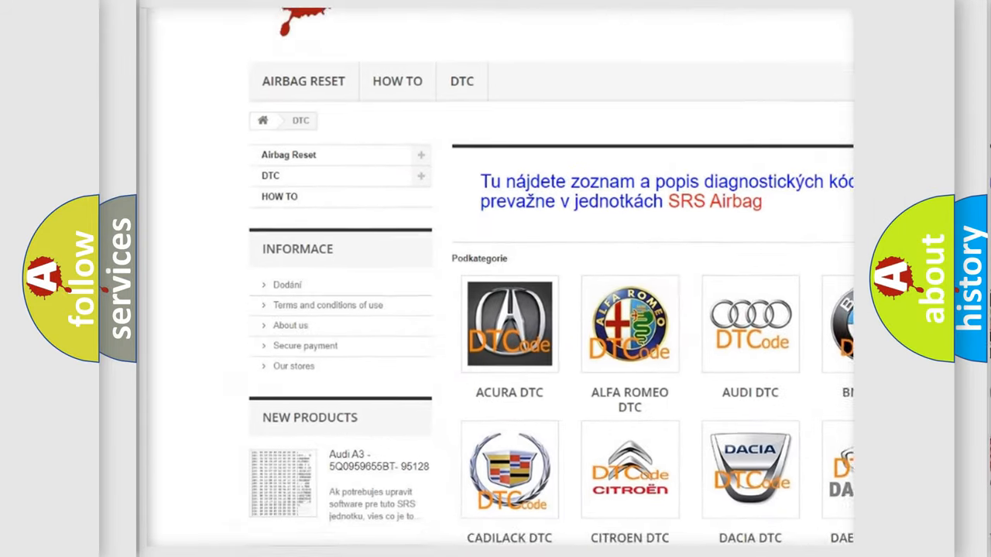
pyautogui.scroll(-3)
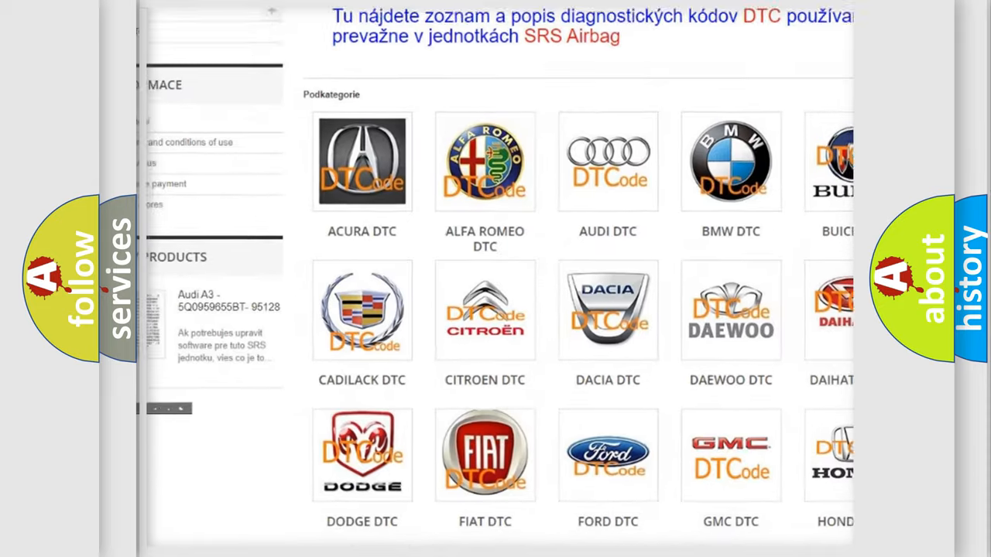
pyautogui.scroll(-3)
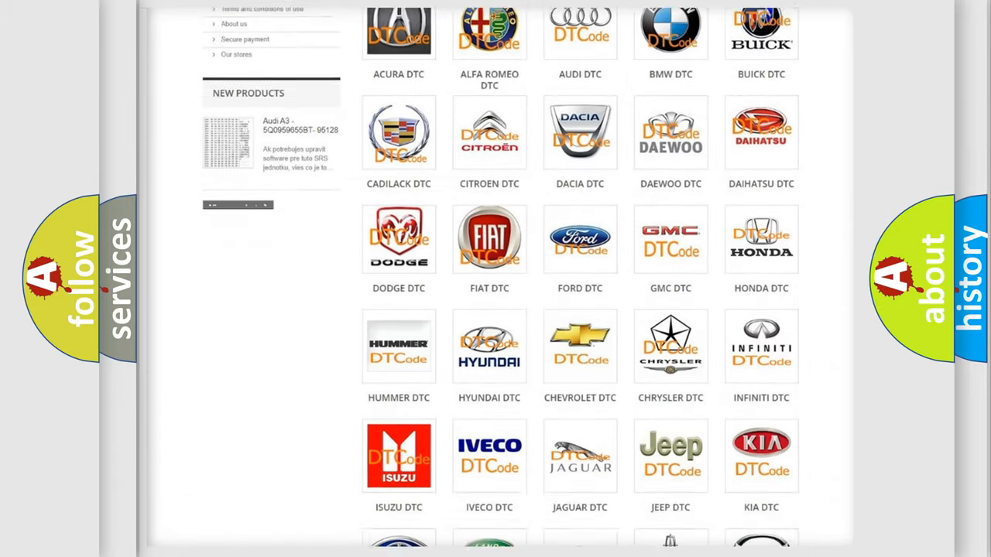
pyautogui.scroll(-3)
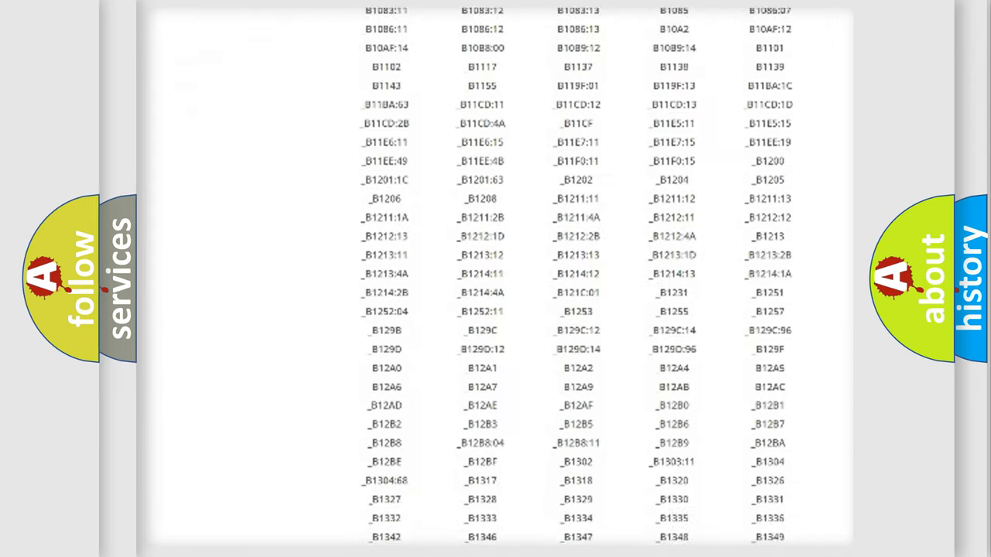
pyautogui.scroll(-3)
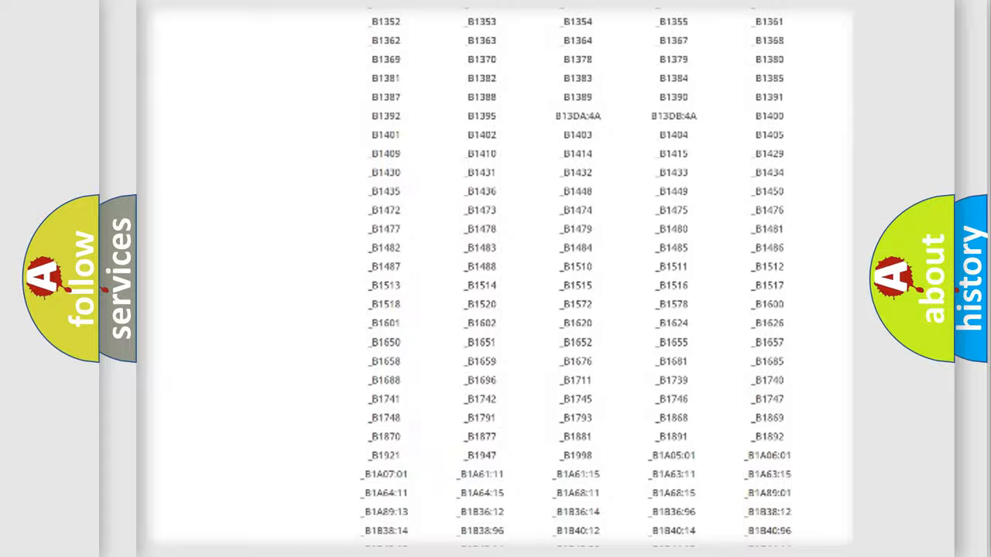